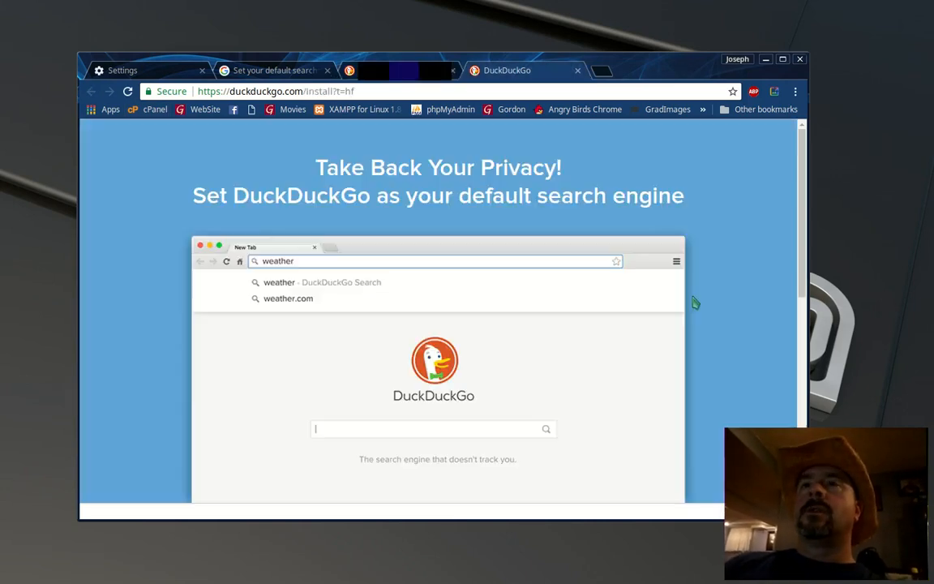
Step: Scroll through the DuckDuckGo install instructions before heading to duckduckgo.com
{"action": "scroll", "scroll_direction": "down", "scroll_amount": 3}
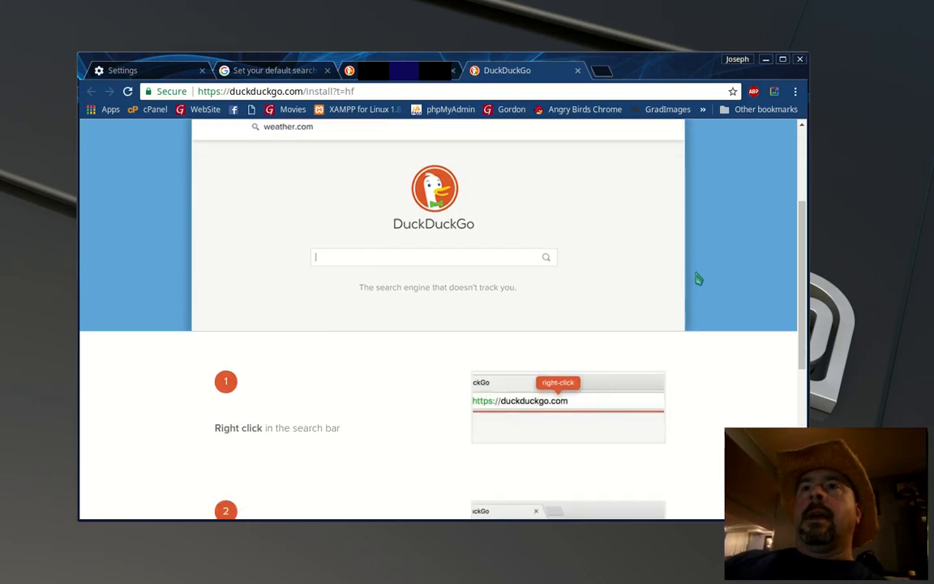
{"action": "scroll", "scroll_direction": "down", "scroll_amount": 3}
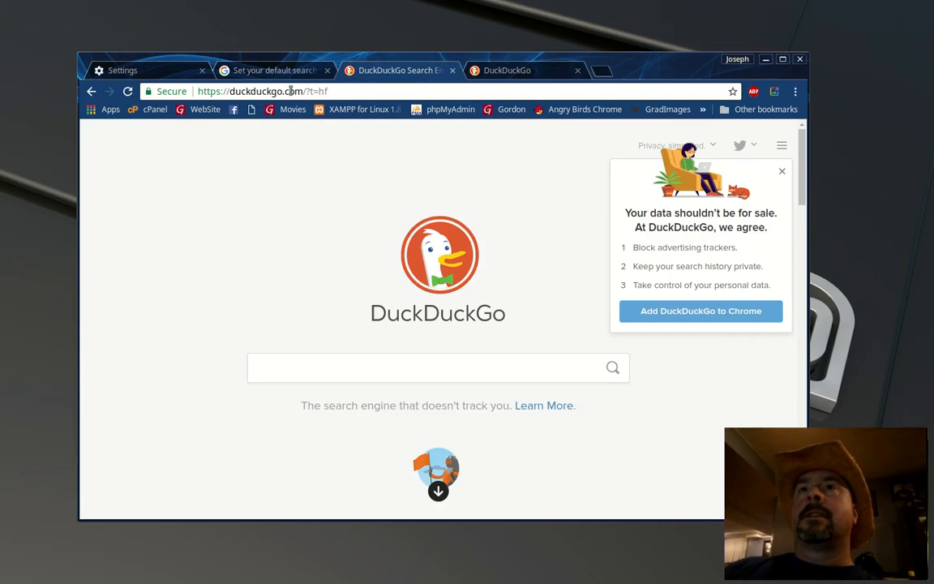
Step: Reach Chrome's Manage search engines page from the address bar and scroll to the DuckDuckGo entry
{"action": "right_click", "coordinate": [292, 91]}
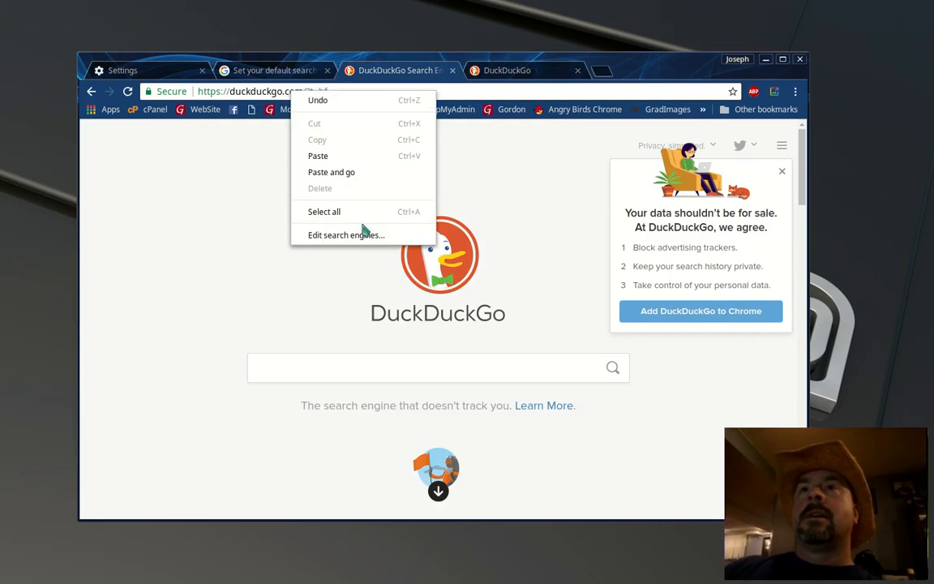
{"action": "left_click", "coordinate": [346, 234]}
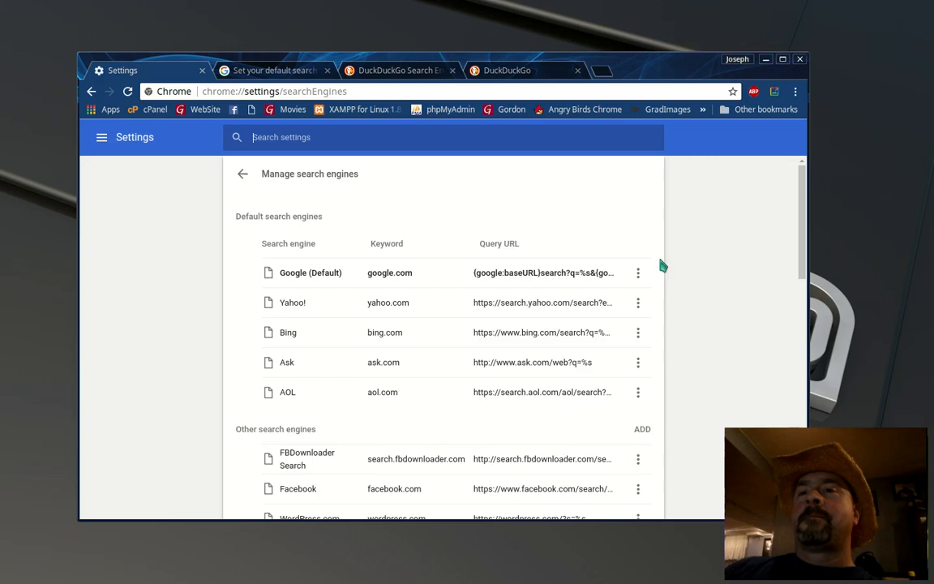
{"action": "scroll", "scroll_direction": "down", "scroll_amount": 3}
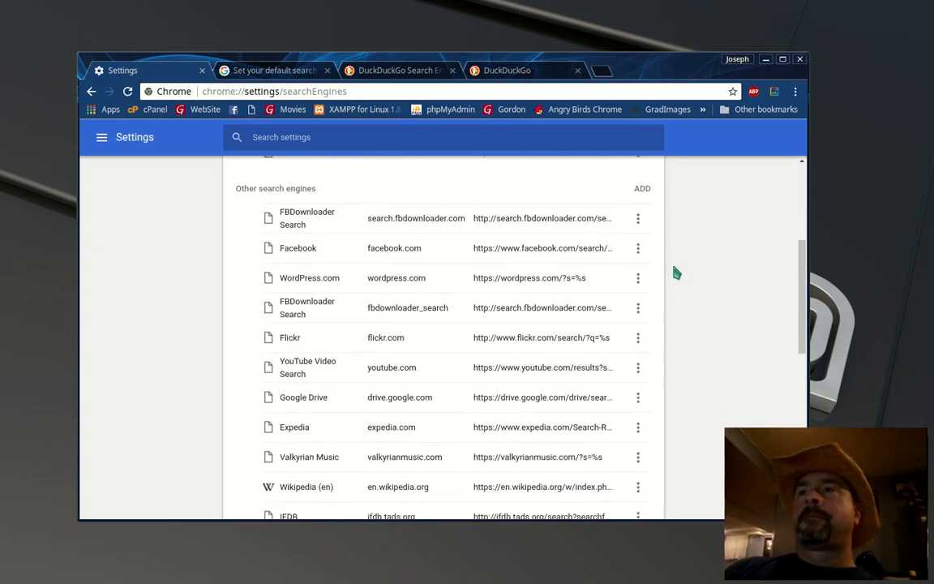
{"action": "scroll", "scroll_direction": "down", "scroll_amount": 3}
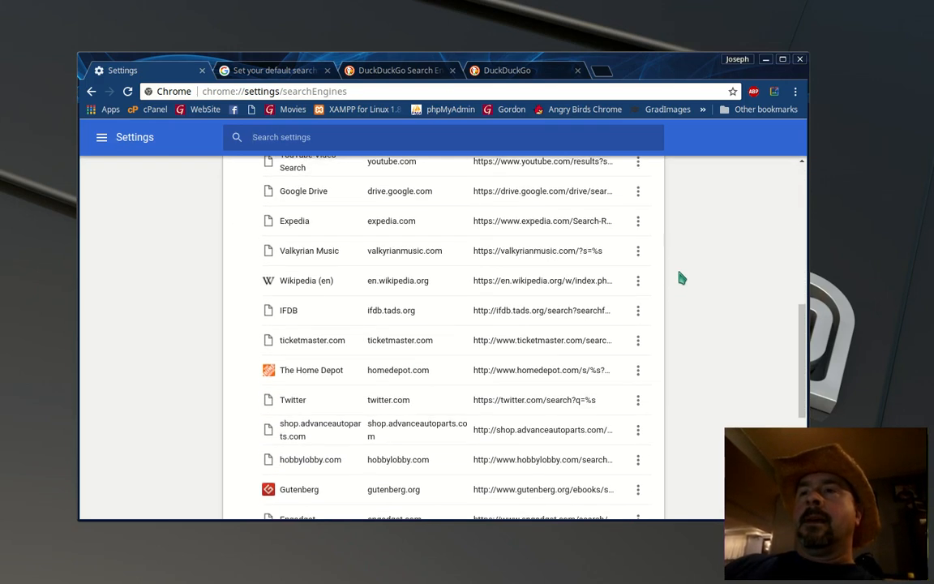
{"action": "scroll", "scroll_direction": "down", "scroll_amount": 3}
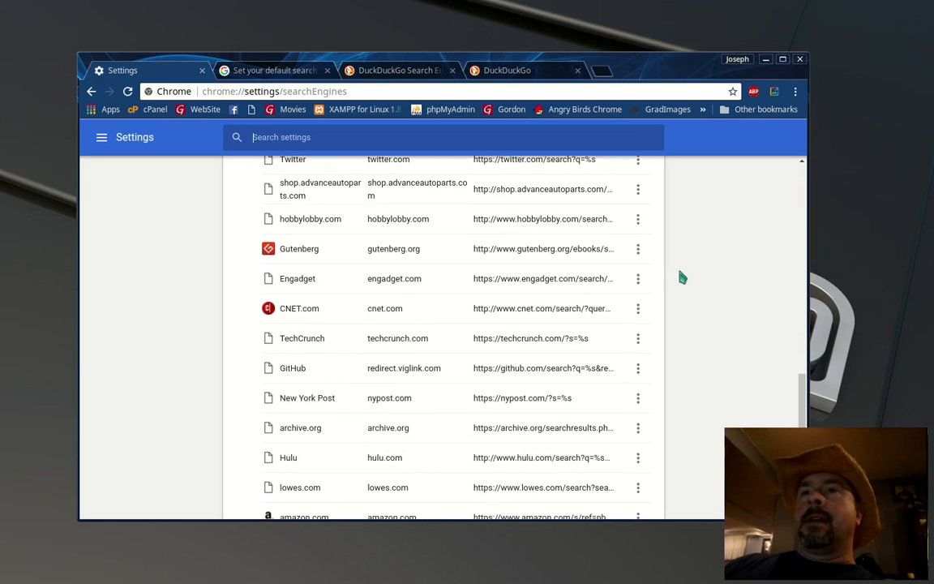
{"action": "scroll", "scroll_direction": "down", "scroll_amount": 3}
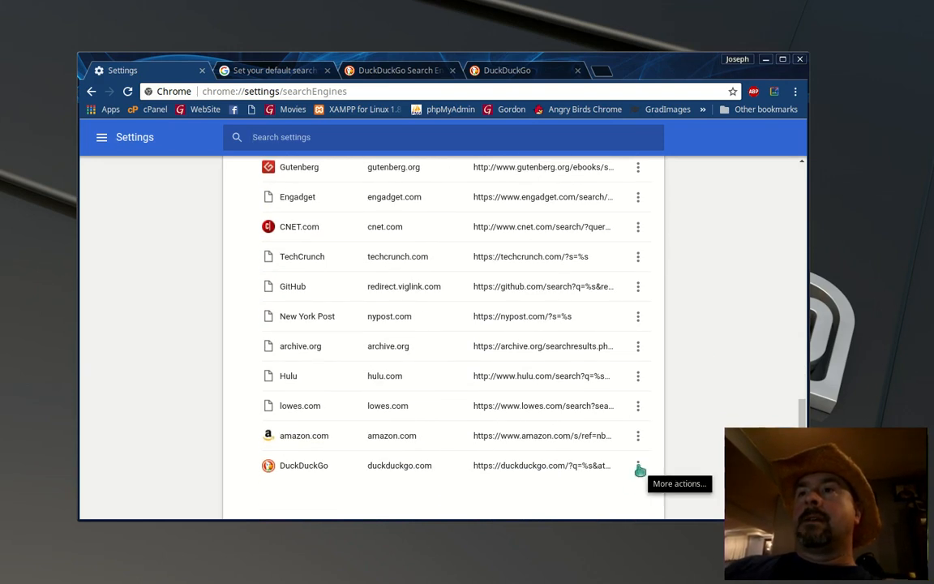
Step: Make DuckDuckGo Chrome's default search engine via its More actions menu
{"action": "left_click", "coordinate": [638, 464]}
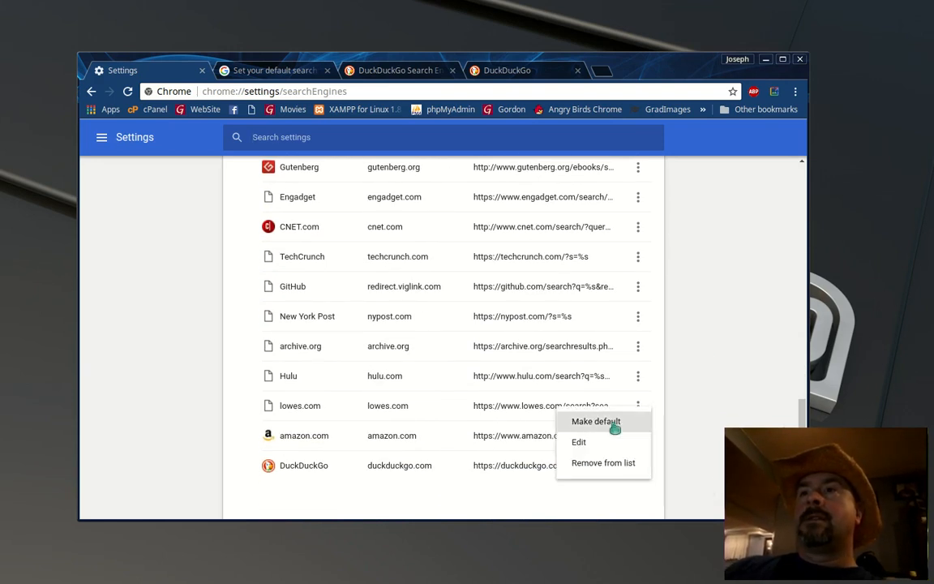
{"action": "left_click", "coordinate": [595, 421]}
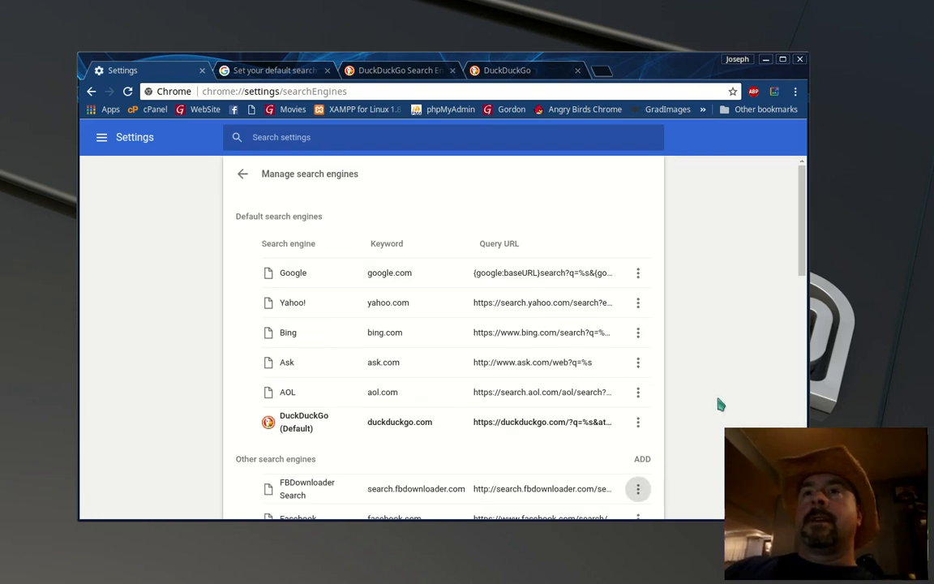
{"action": "mouse_move", "coordinate": [733, 268]}
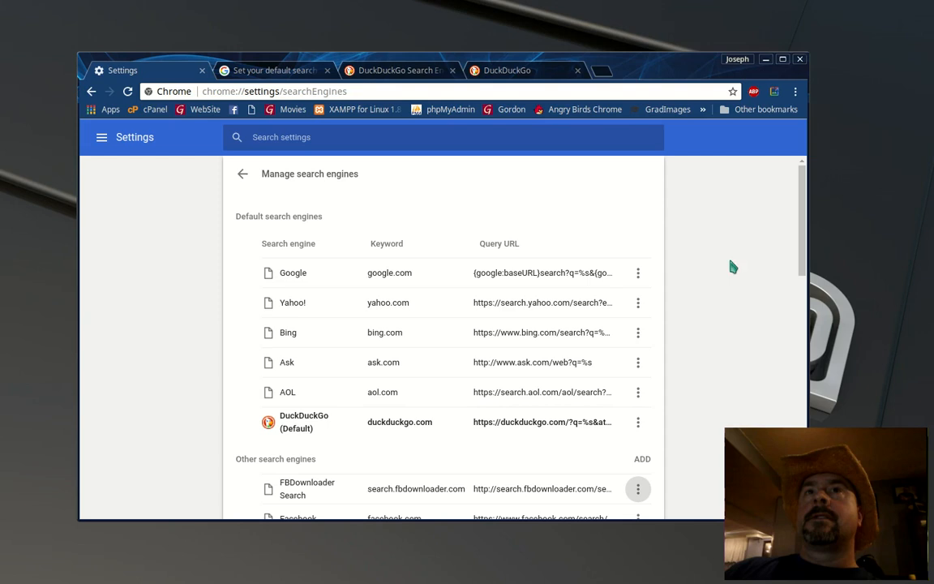
{"action": "mouse_move", "coordinate": [681, 164]}
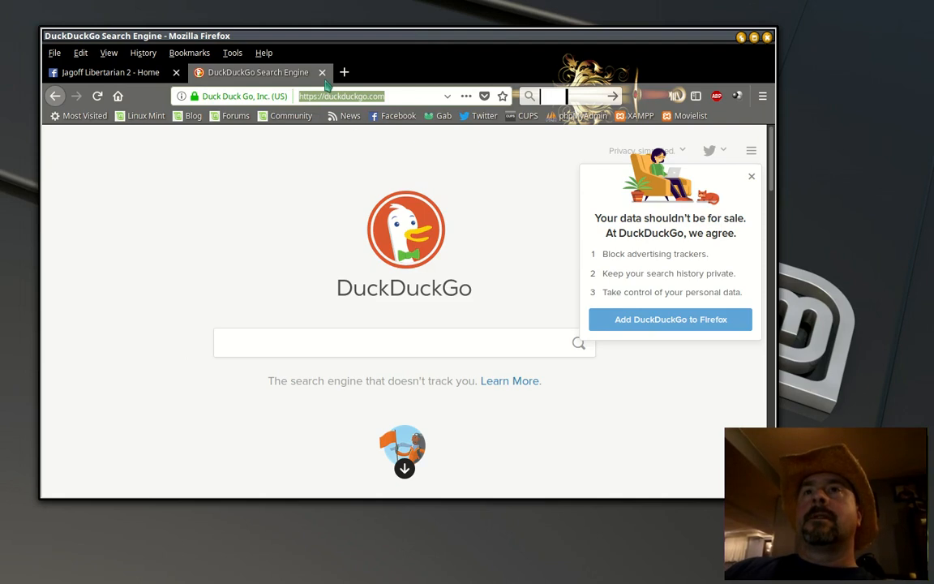
{"action": "mouse_move", "coordinate": [400, 178]}
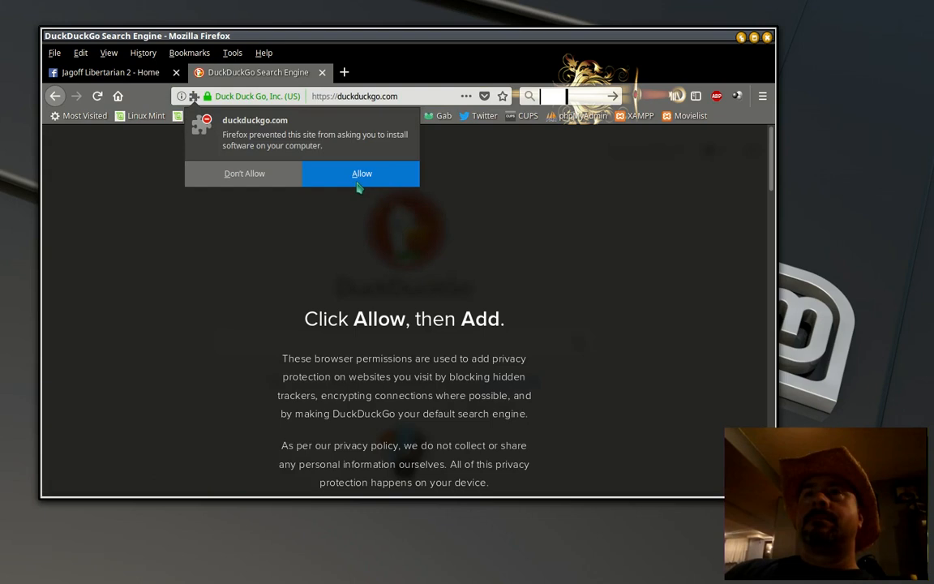
{"action": "mouse_move", "coordinate": [352, 182]}
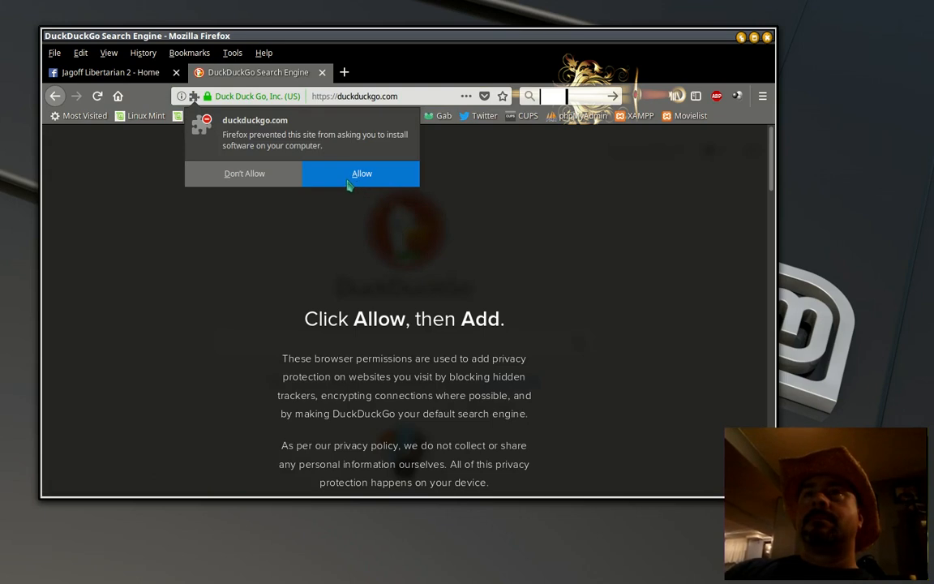
{"action": "mouse_move", "coordinate": [349, 178]}
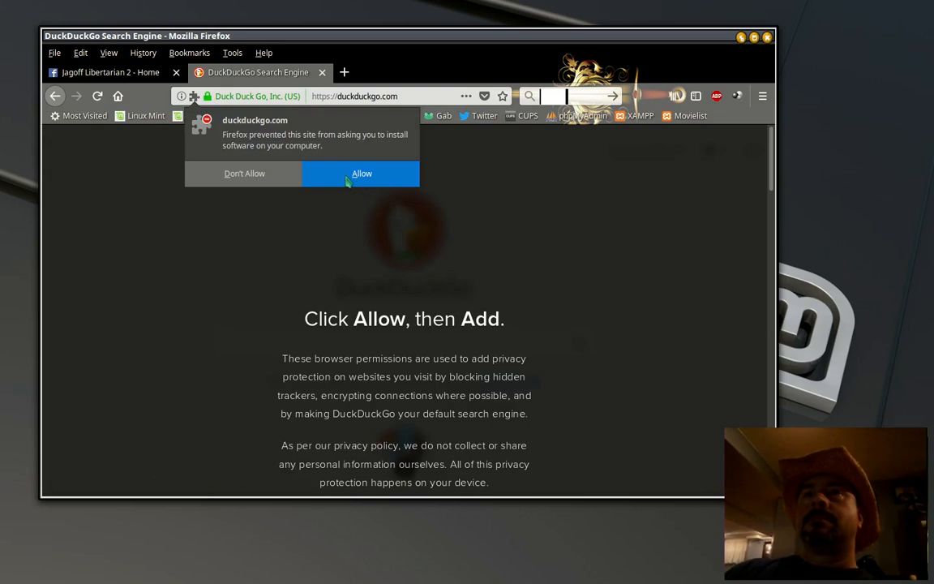
Step: Allow and confirm installing the DuckDuckGo Privacy Essentials extension in Firefox
{"action": "left_click", "coordinate": [360, 174]}
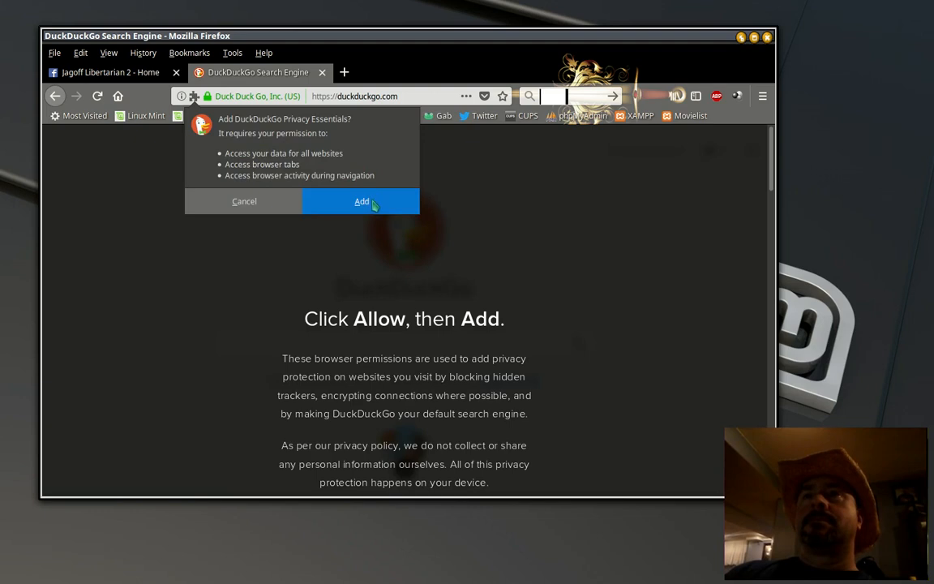
{"action": "left_click", "coordinate": [362, 201]}
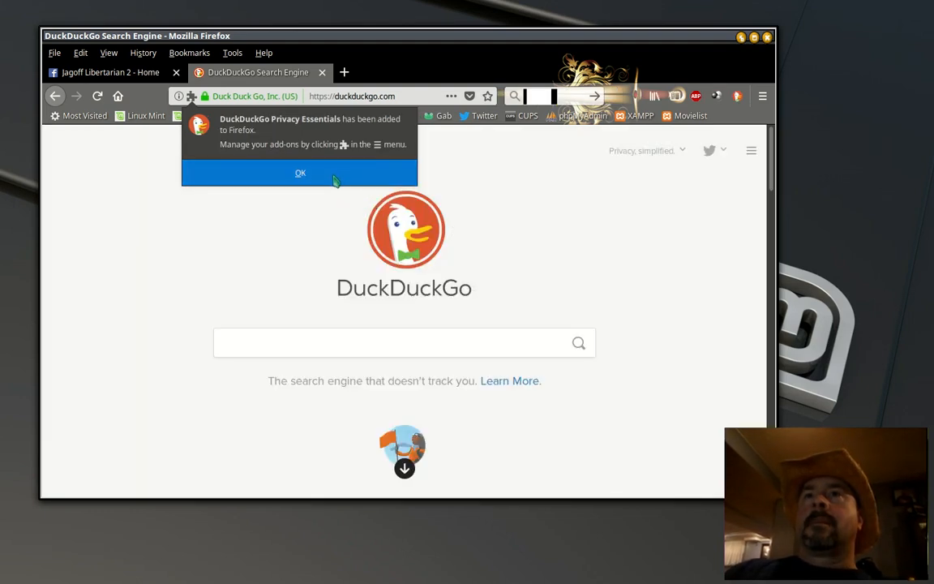
Step: Dismiss the add-on notice and reach Firefox Preferences from the hamburger menu
{"action": "left_click", "coordinate": [300, 173]}
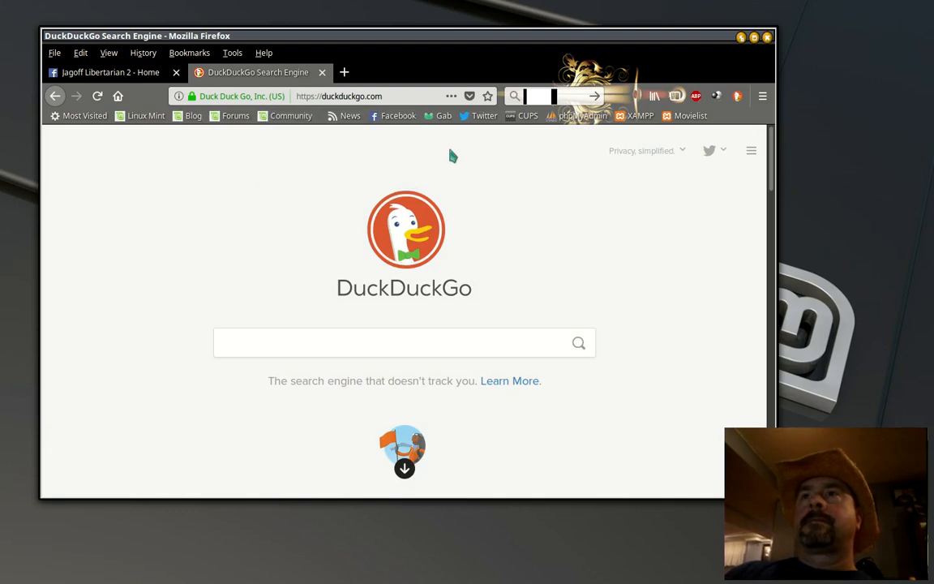
{"action": "mouse_move", "coordinate": [761, 96]}
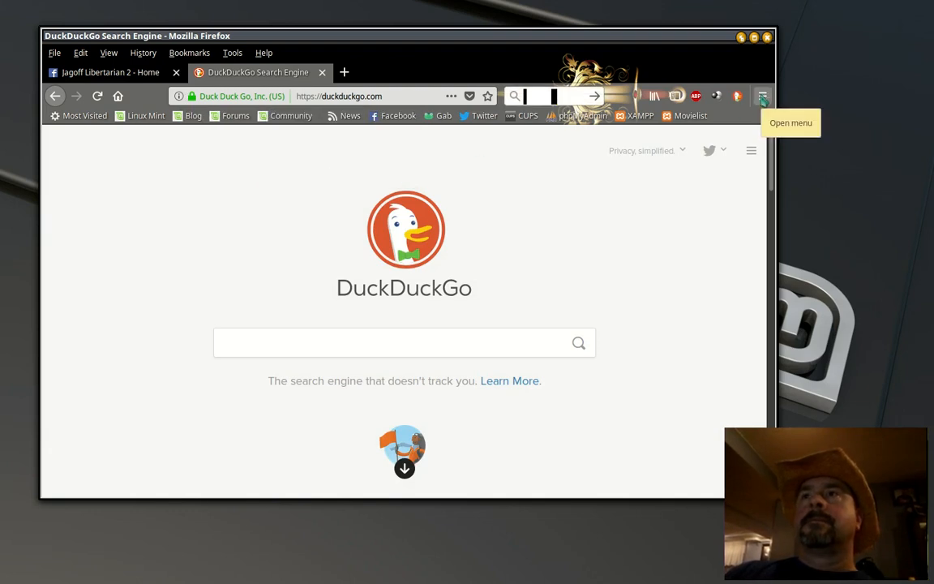
{"action": "left_click", "coordinate": [763, 96]}
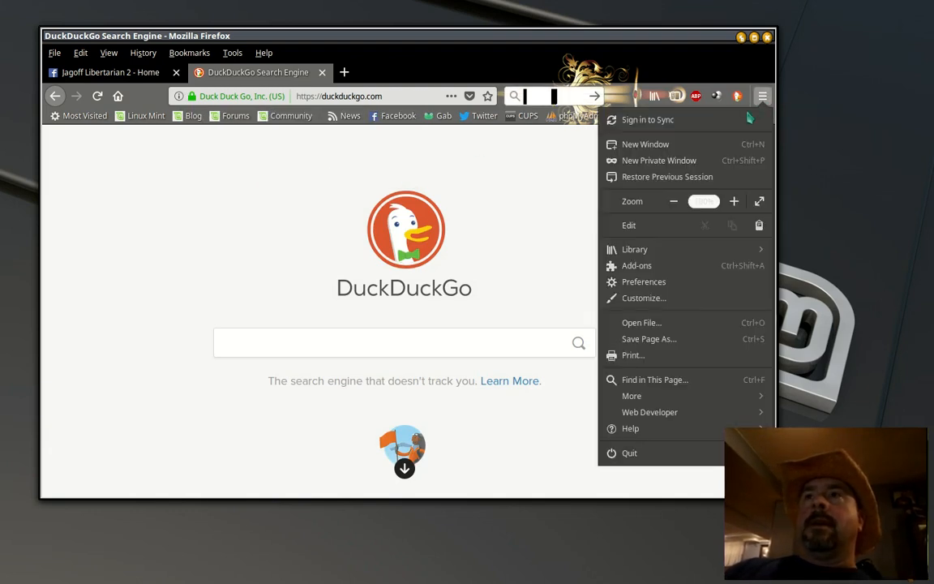
{"action": "left_click", "coordinate": [644, 282]}
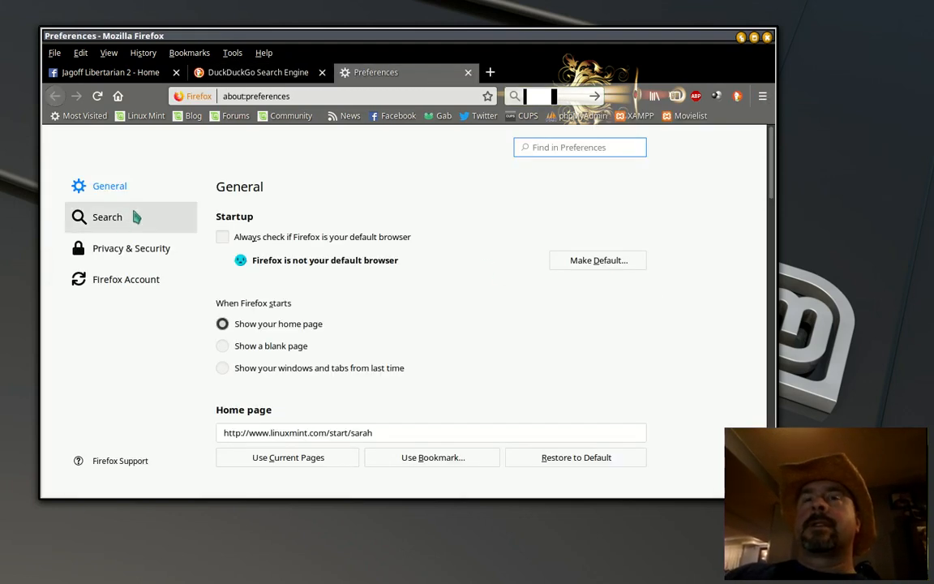
Step: Show the Search preferences and scroll to Default Search Engine, now DuckDuckGo
{"action": "left_click", "coordinate": [107, 216]}
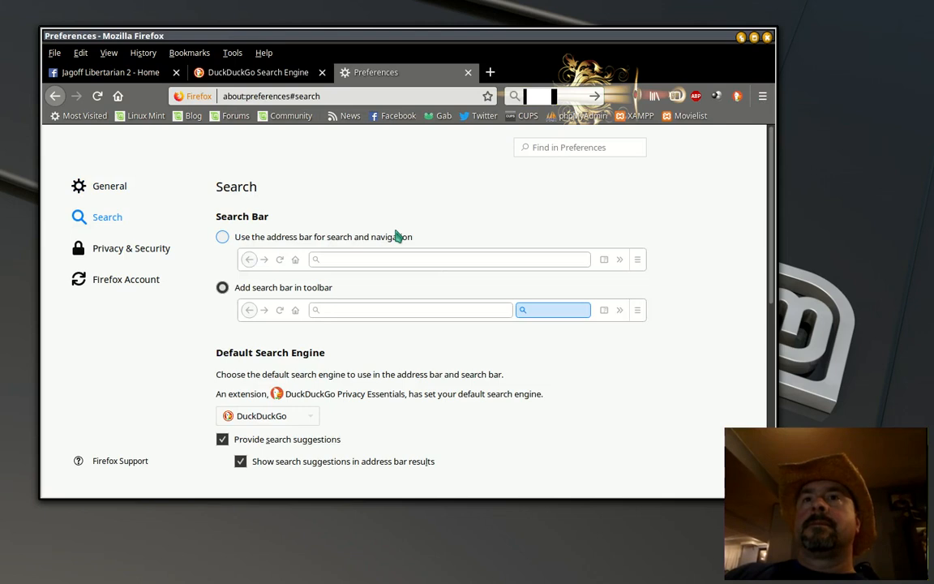
{"action": "scroll", "scroll_direction": "down", "scroll_amount": 3}
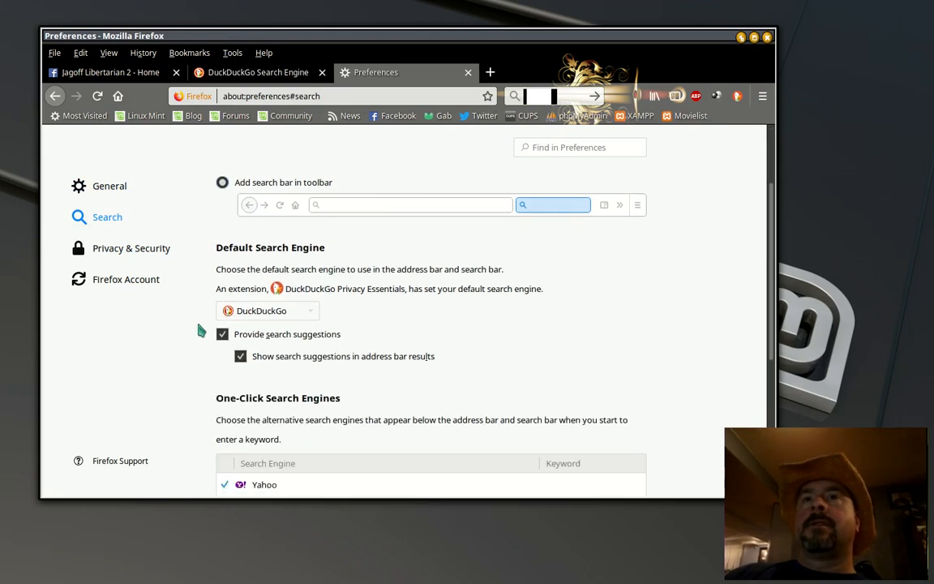
{"action": "mouse_move", "coordinate": [434, 323]}
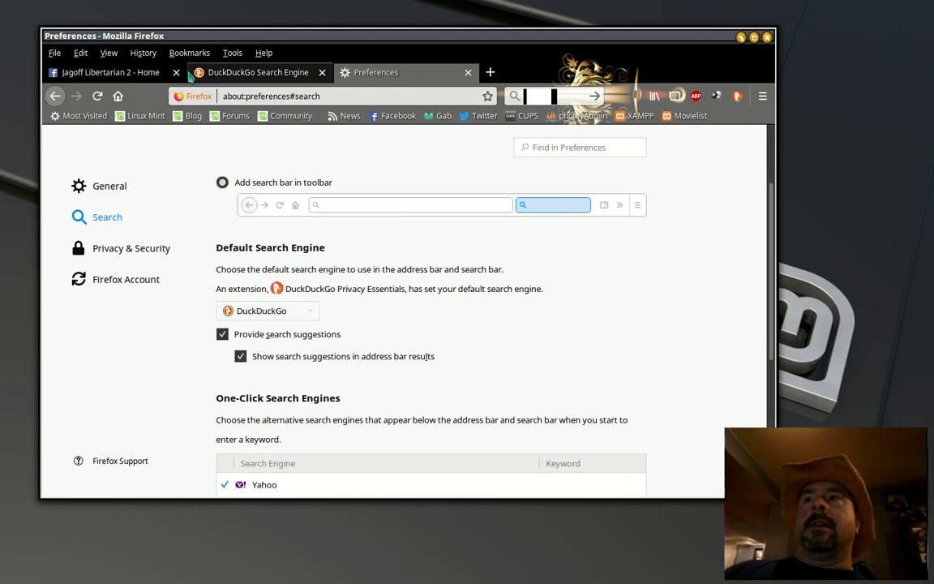
{"action": "mouse_move", "coordinate": [176, 72]}
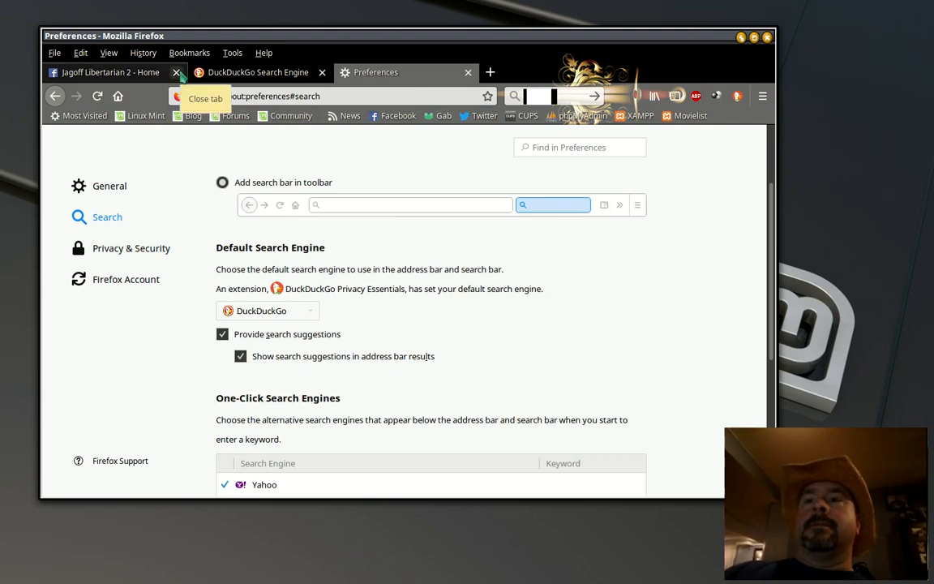